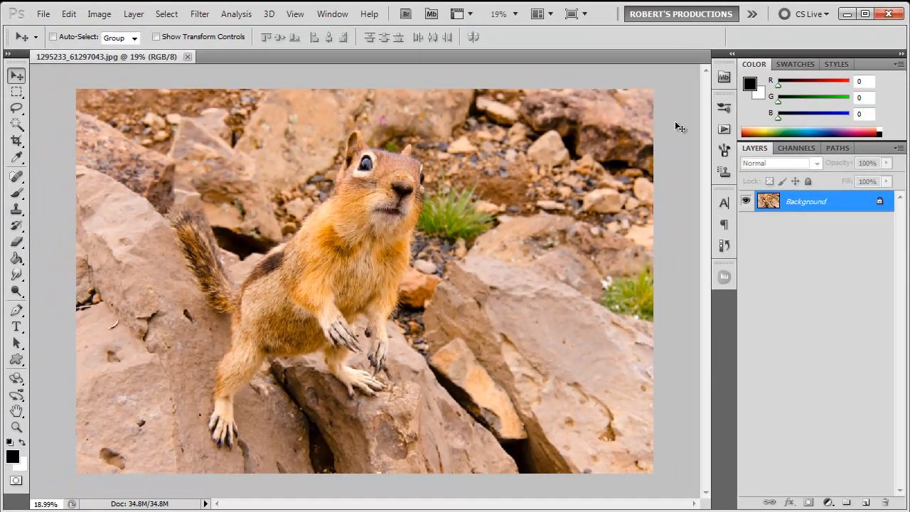
mouse_move(776, 415)
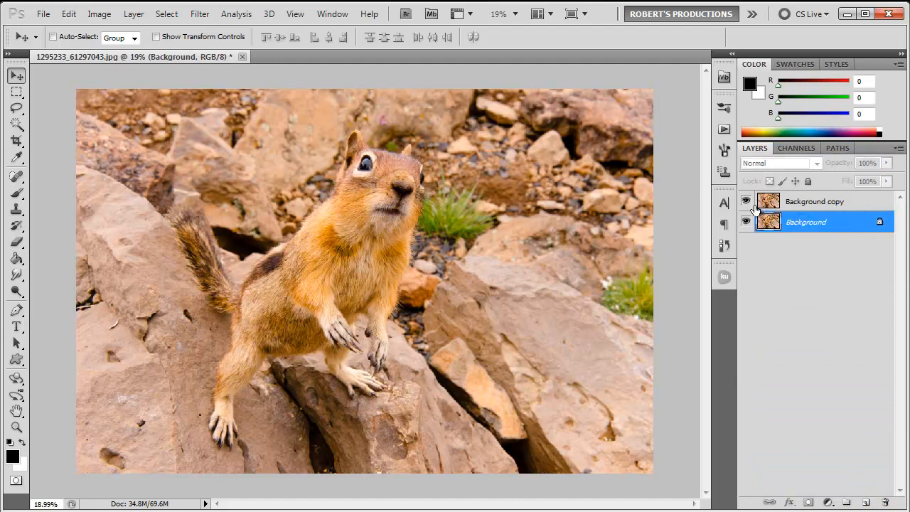
- Reapply Gaussian Blur from the Filter menu to the Background copy layer
left_click(199, 14)
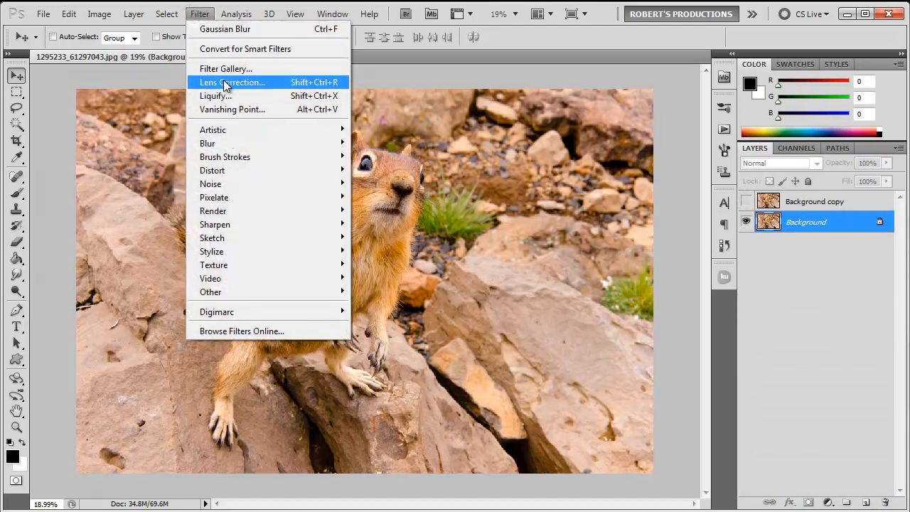
left_click(816, 202)
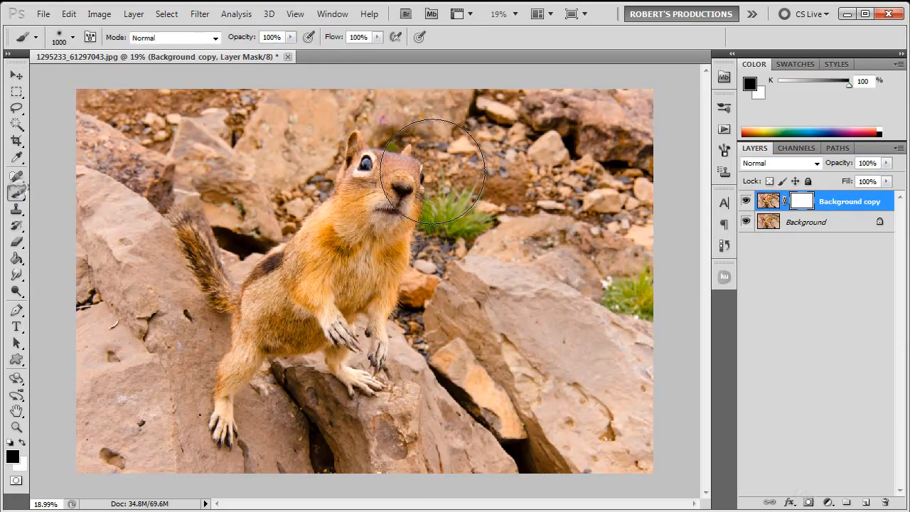
- Paint test strokes on the copy's mask, then delete the mask without applying it
left_click_drag(429, 171, 384, 415)
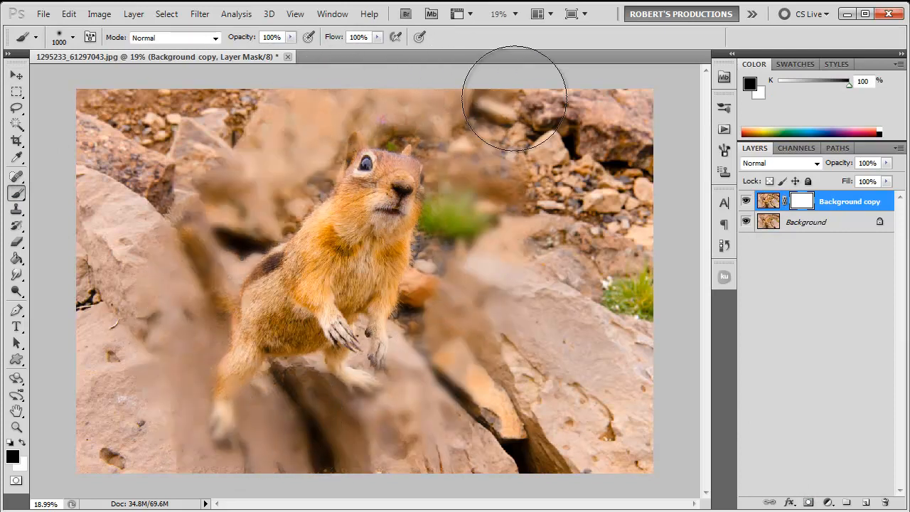
left_click_drag(512, 97, 640, 313)
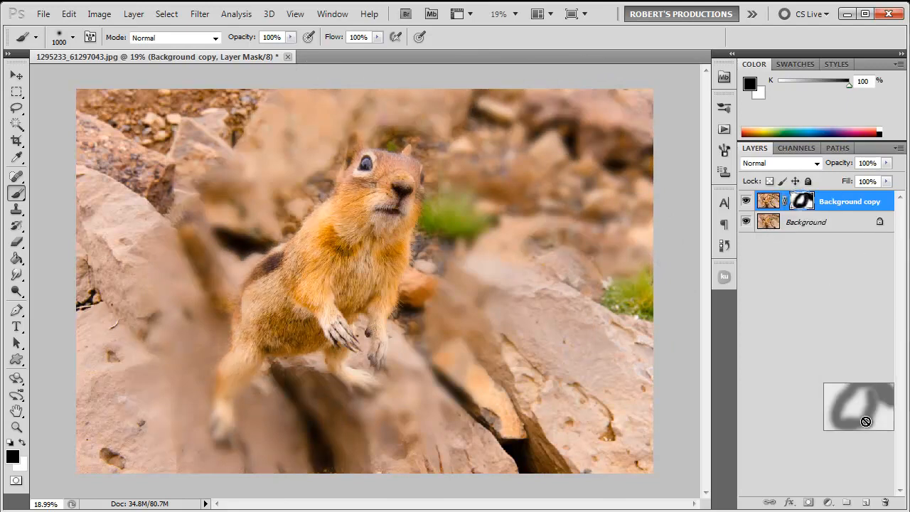
left_click(802, 201)
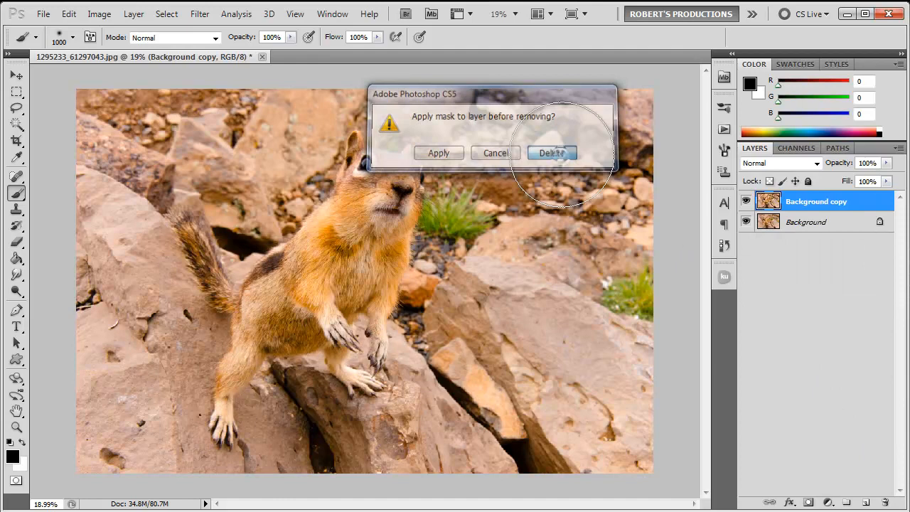
left_click(551, 154)
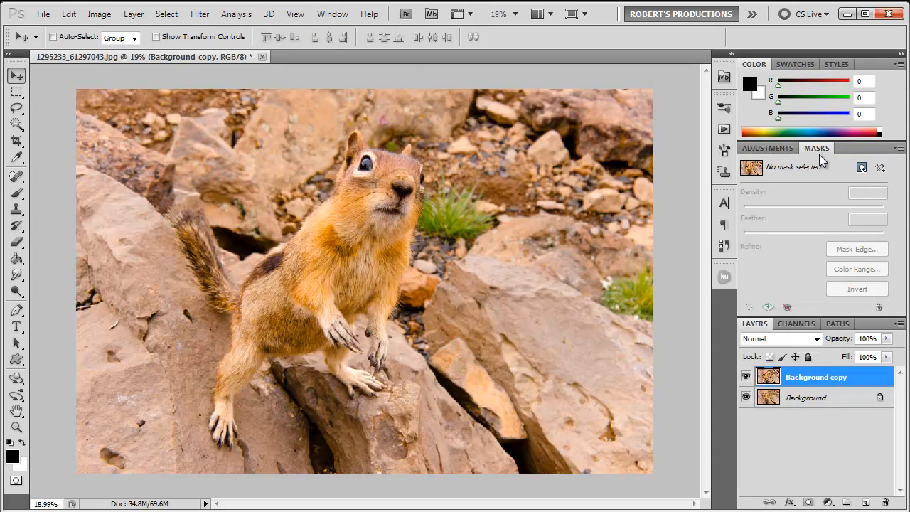
mouse_move(780, 192)
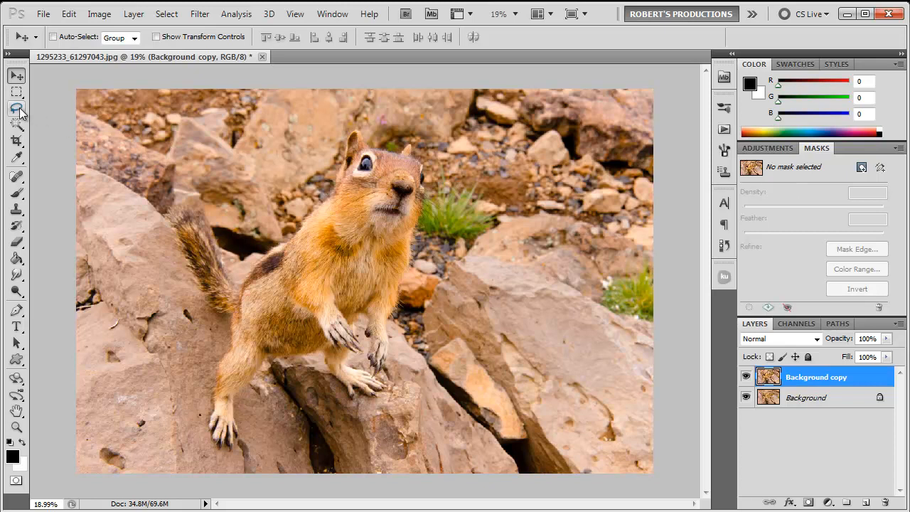
- Lasso the squirrel's head and add it as a pixel mask on Background copy
left_click(17, 108)
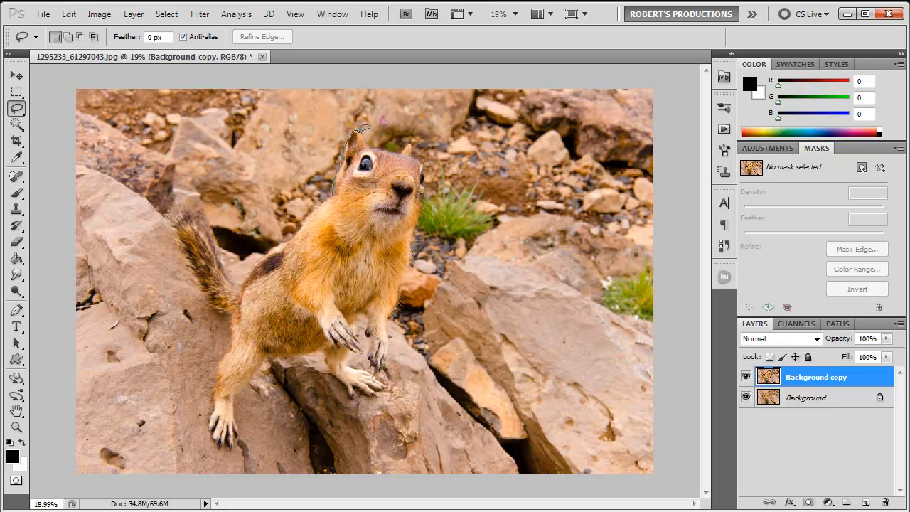
left_click_drag(358, 128, 372, 216)
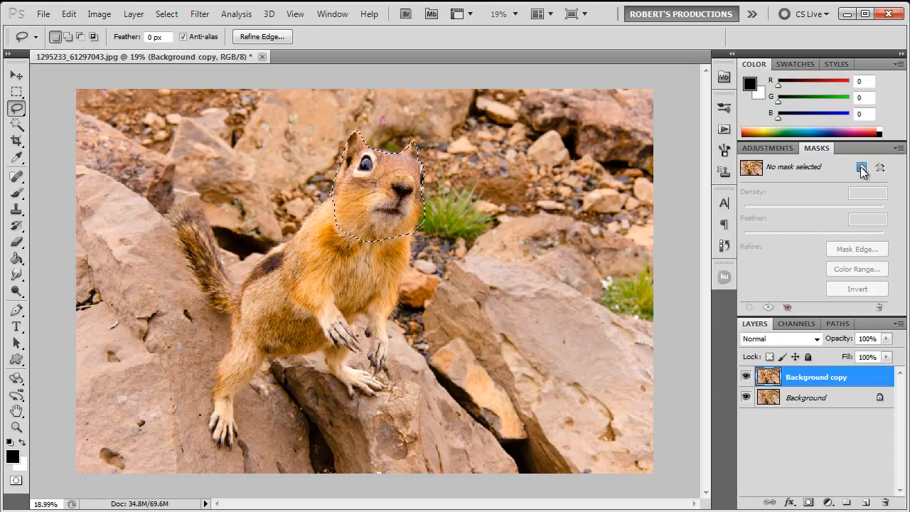
left_click(861, 167)
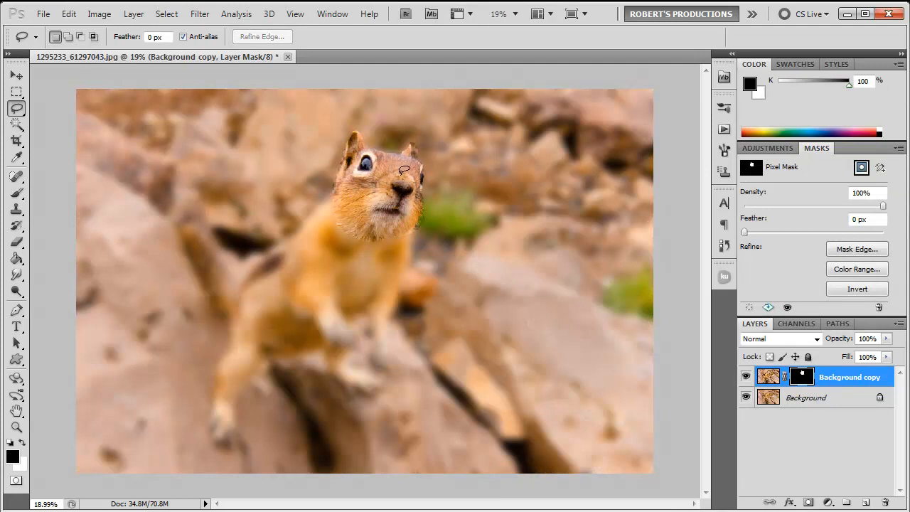
- Sweep the mask Density from near zero through 66% and 85% back to full
left_click(17, 74)
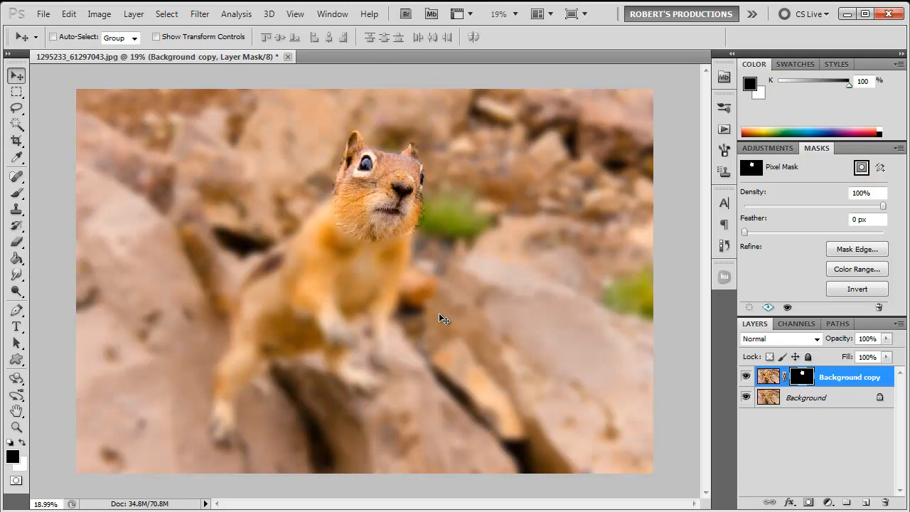
mouse_move(375, 226)
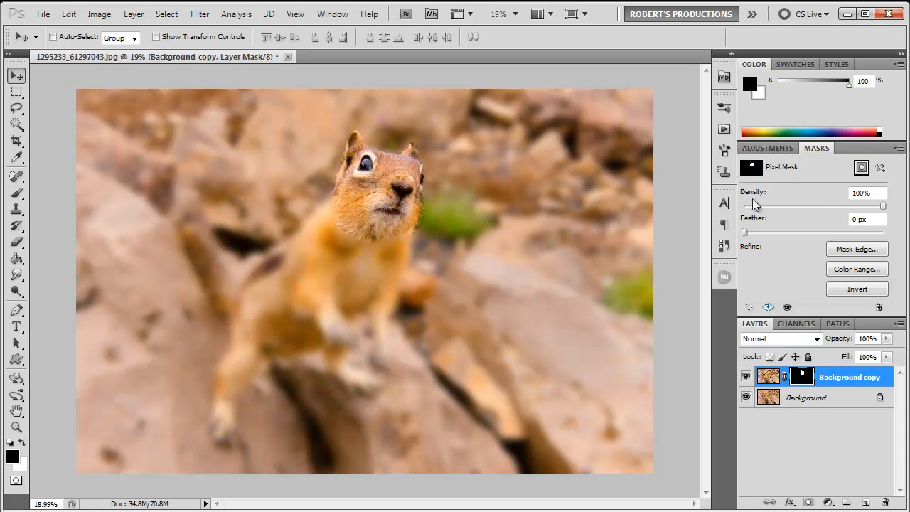
mouse_move(803, 208)
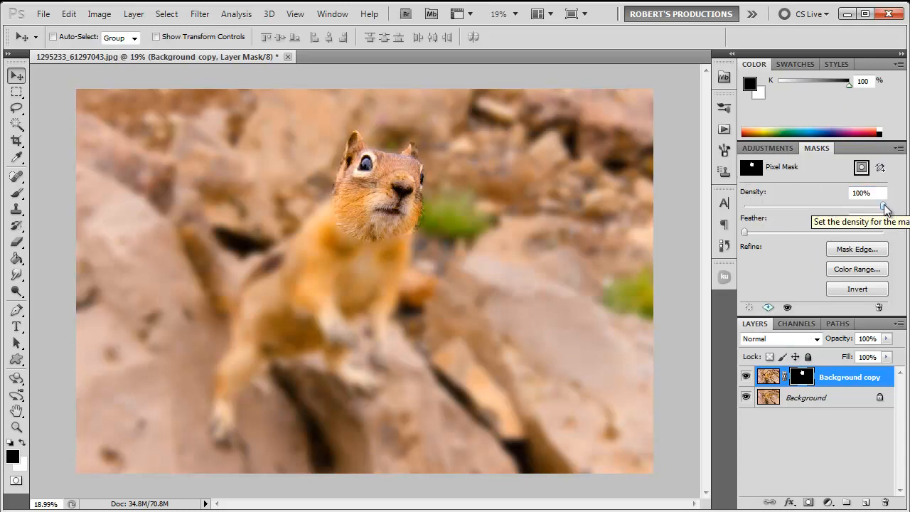
left_click_drag(887, 206, 824, 206)
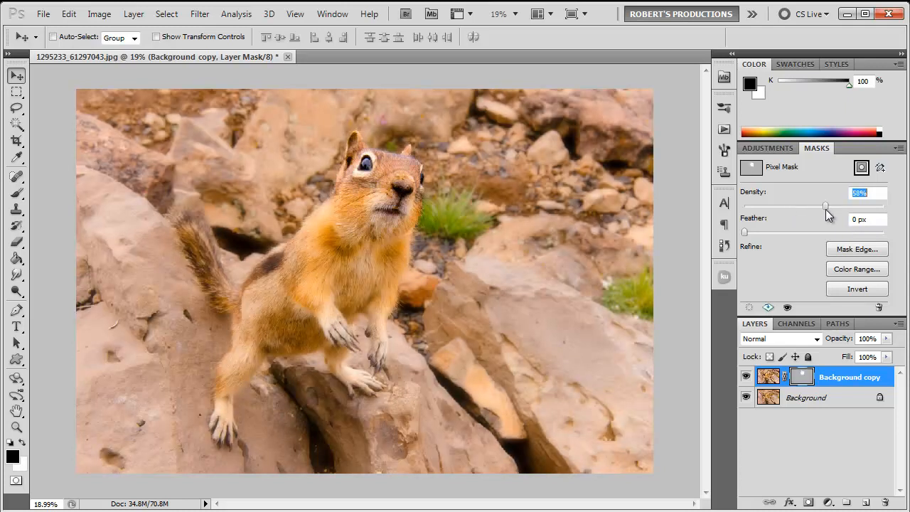
left_click_drag(824, 206, 834, 206)
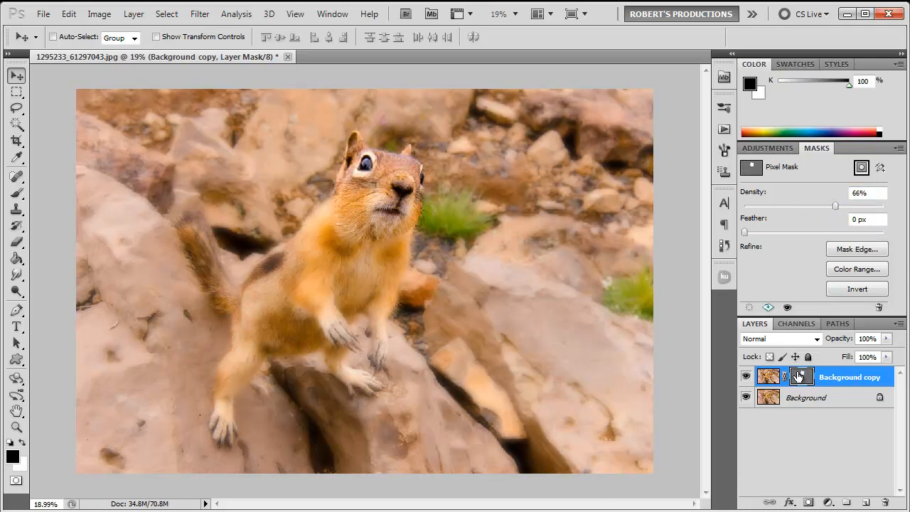
left_click_drag(835, 205, 861, 204)
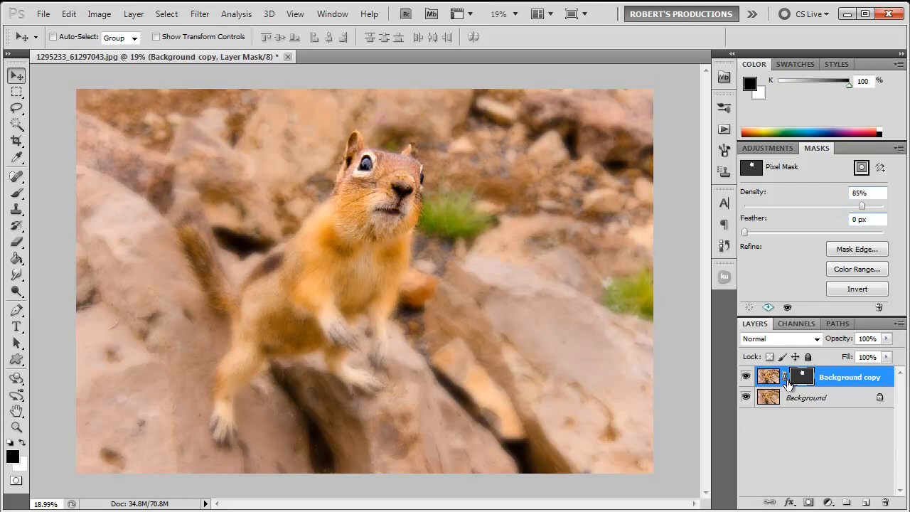
left_click_drag(861, 204, 883, 205)
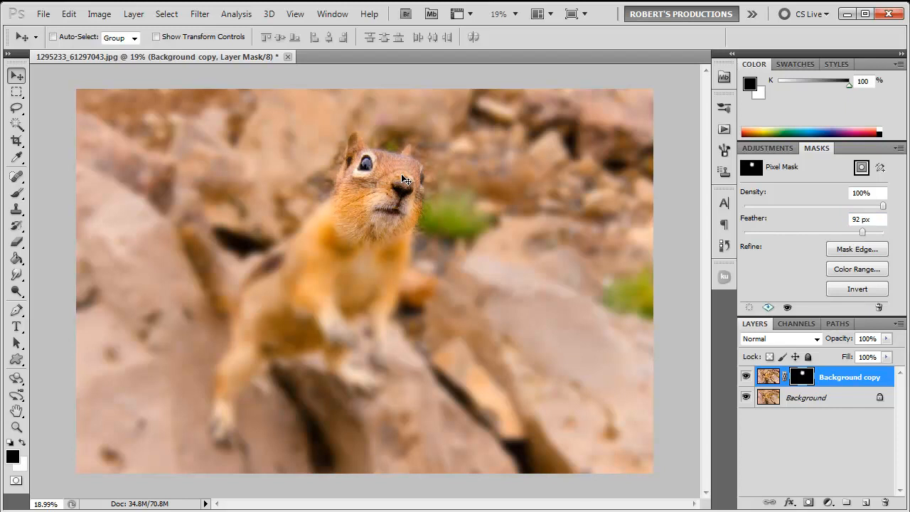
mouse_move(754, 255)
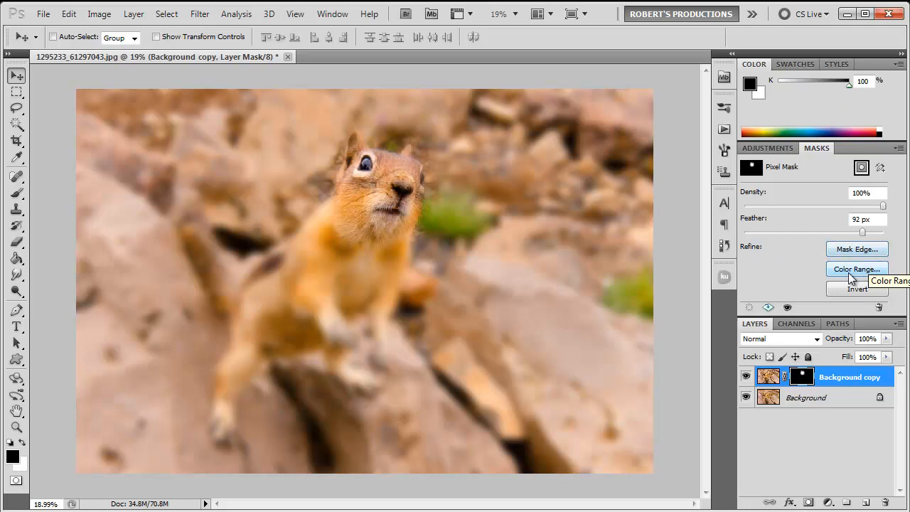
mouse_move(815, 267)
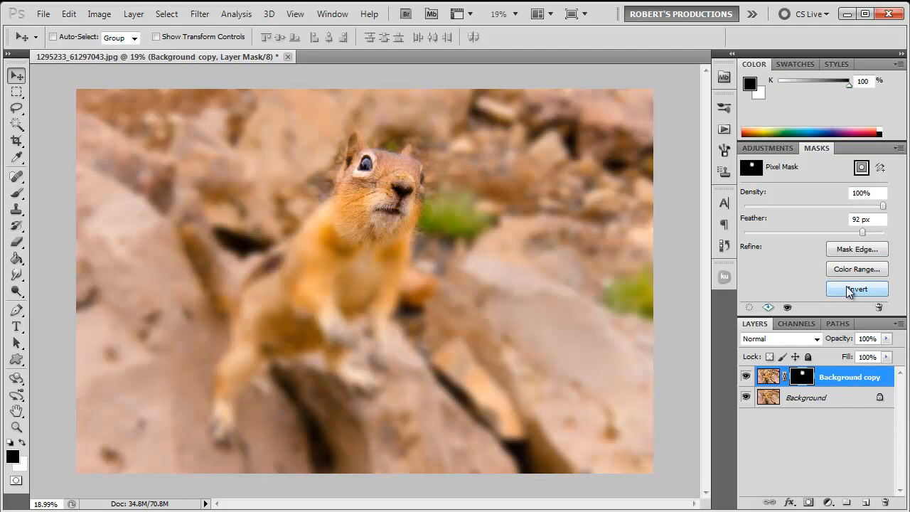
- Invert the head mask so the head blurs and the surroundings stay sharp
left_click(856, 289)
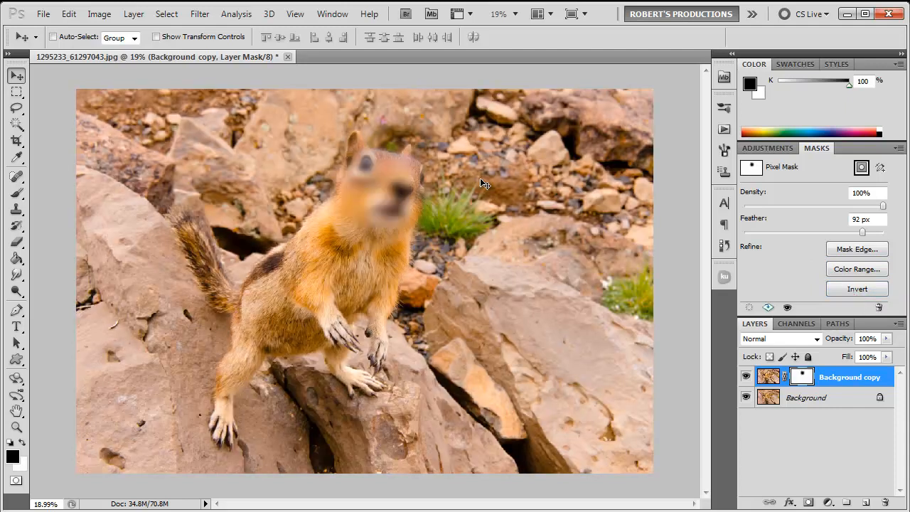
mouse_move(403, 201)
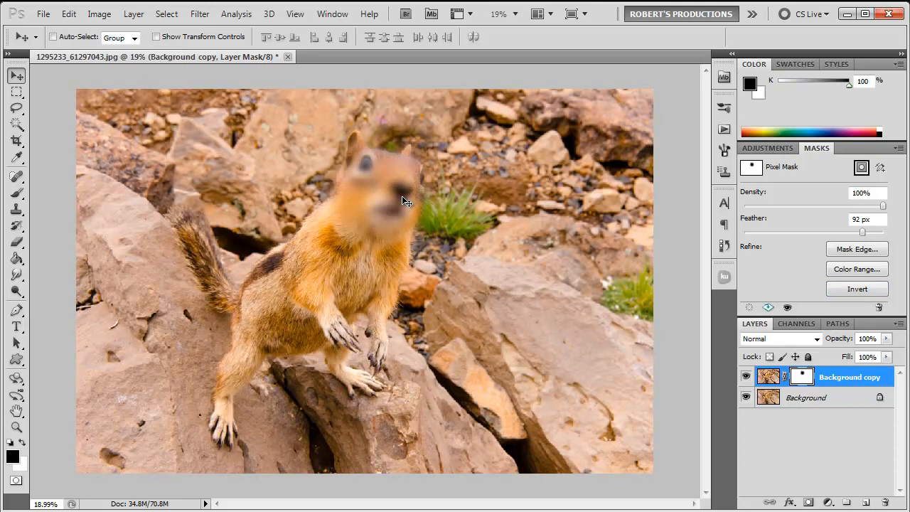
mouse_move(367, 205)
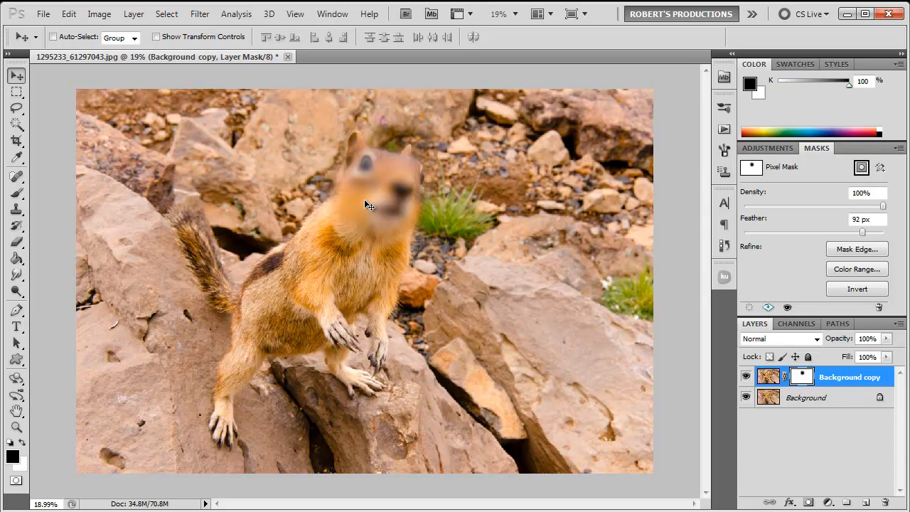
mouse_move(495, 353)
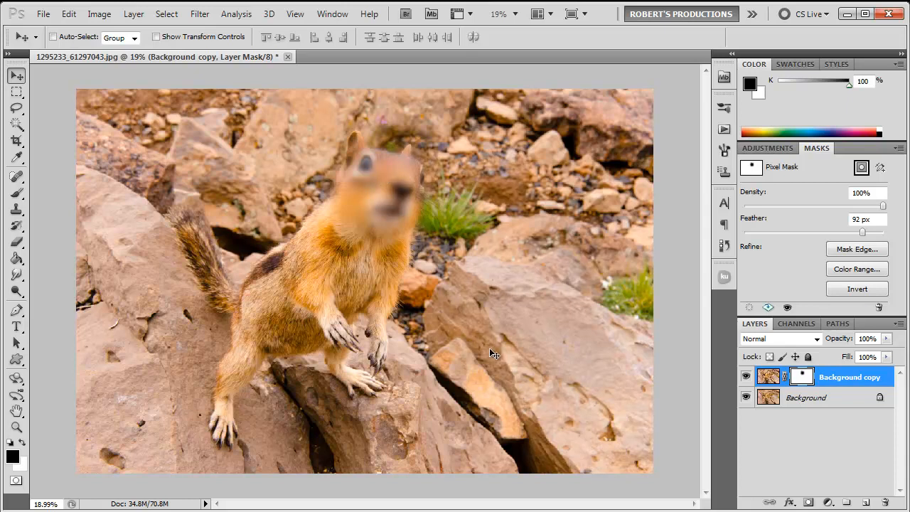
mouse_move(470, 226)
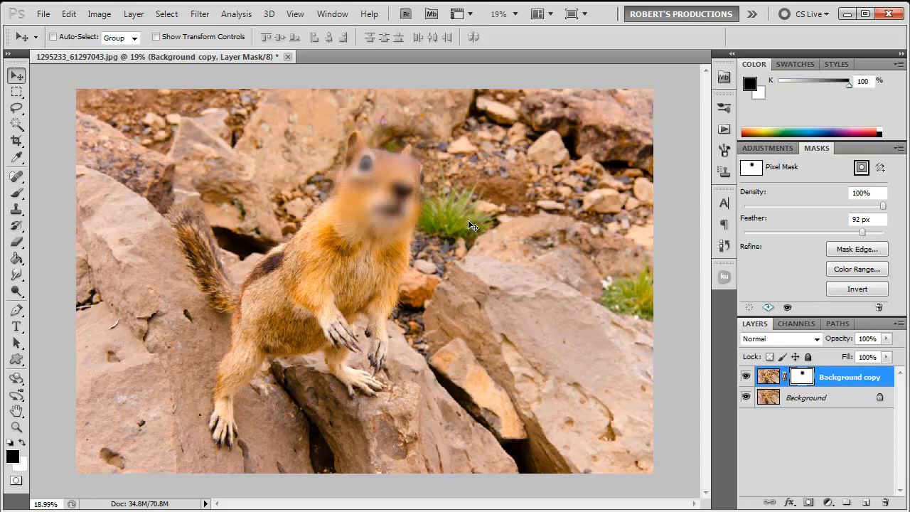
mouse_move(818, 38)
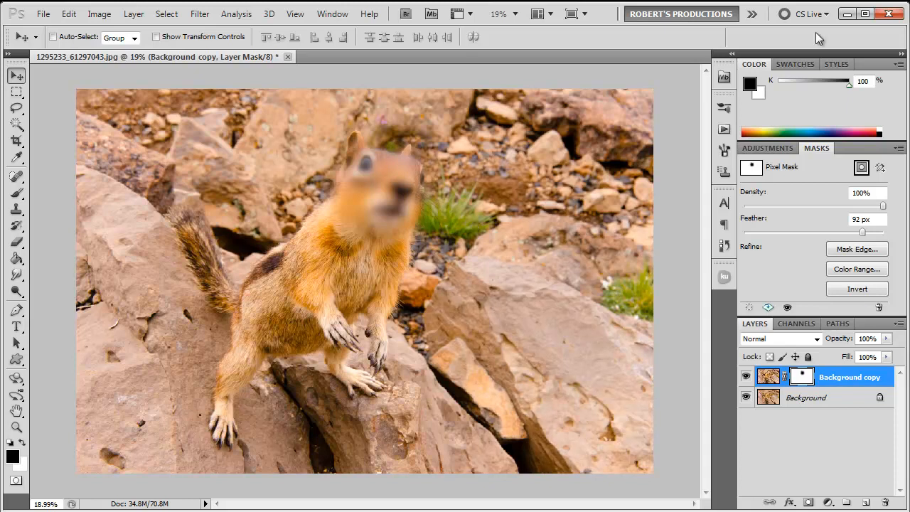
mouse_move(642, 341)
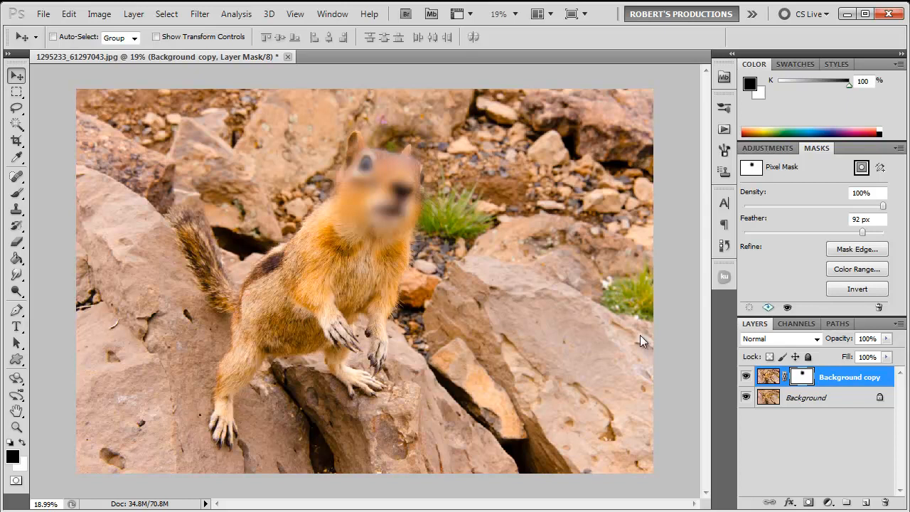
mouse_move(690, 307)
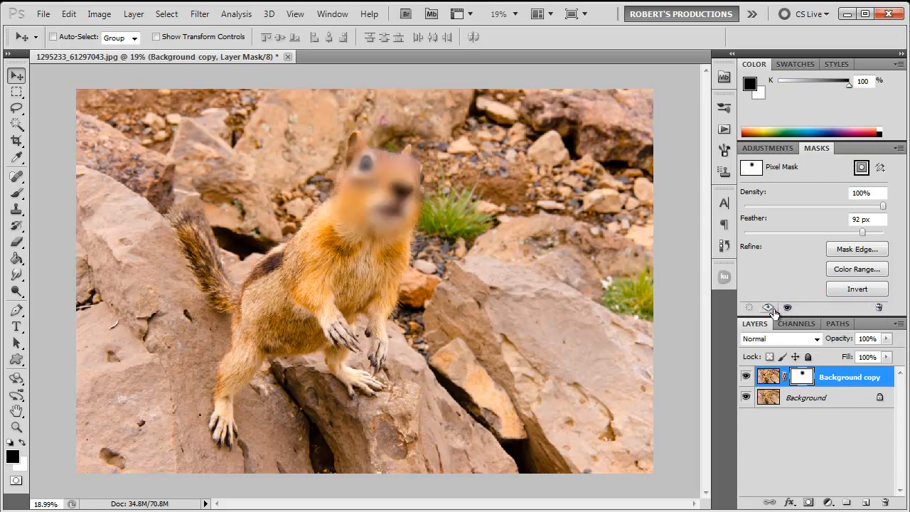
mouse_move(767, 307)
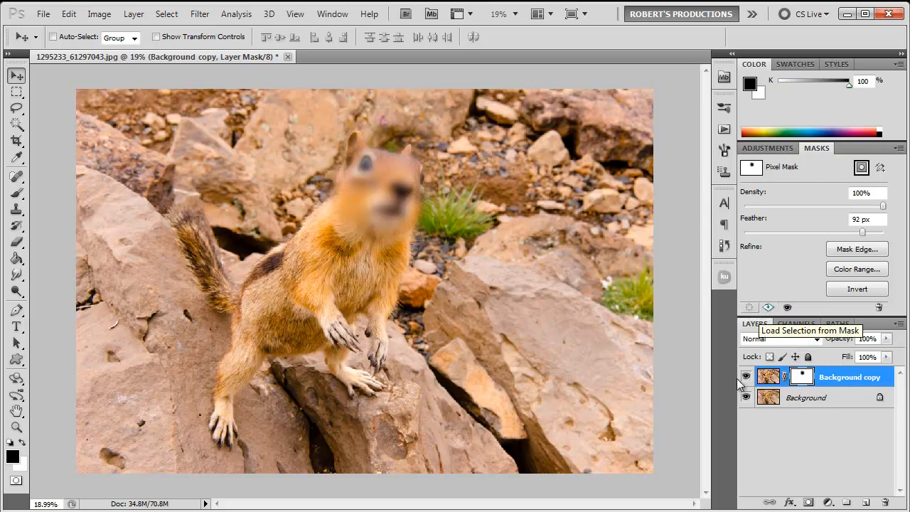
mouse_move(776, 455)
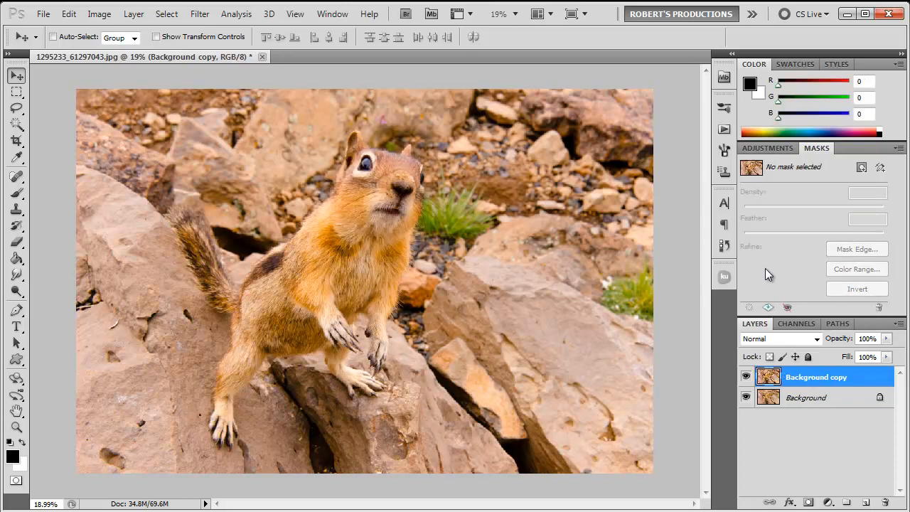
- Choose the Rectangular Marquee and bring up the Adjustments panel for the selection
left_click(17, 91)
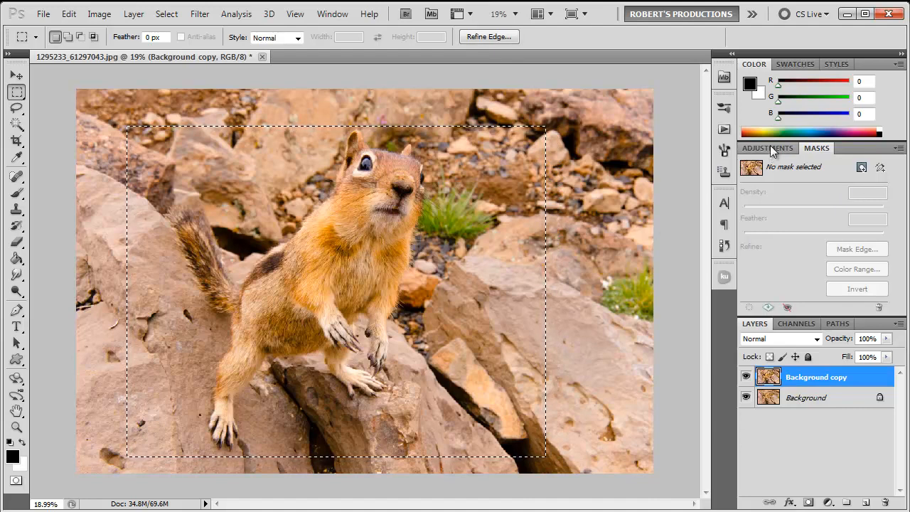
left_click(768, 148)
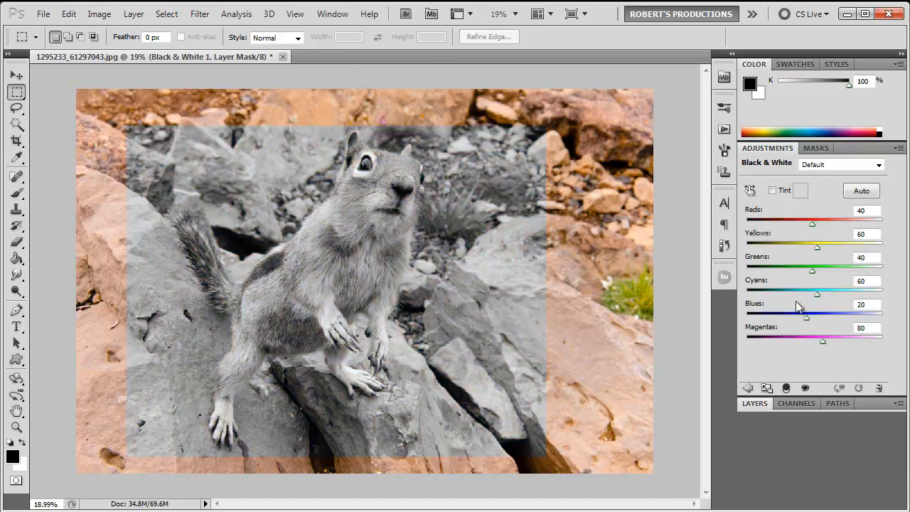
- Review the Black & White layer's mask settings and show it in the Layers panel
left_click(816, 148)
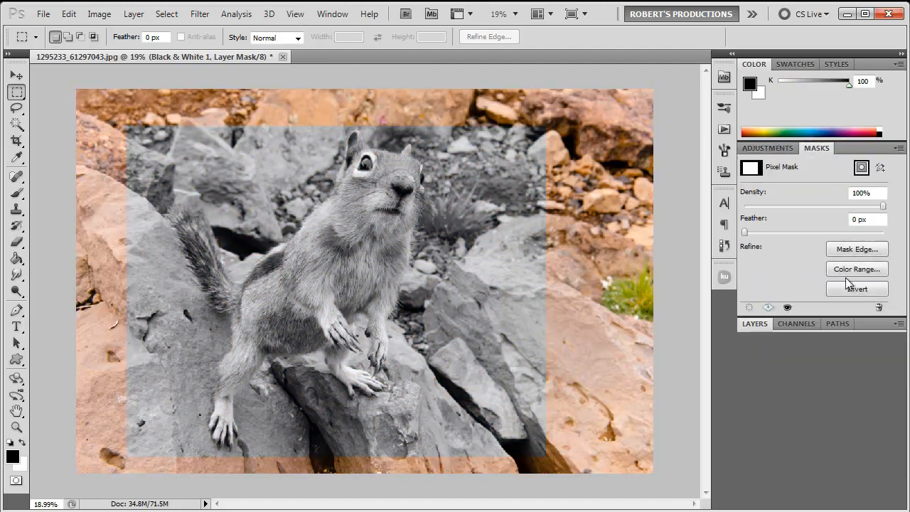
left_click(753, 324)
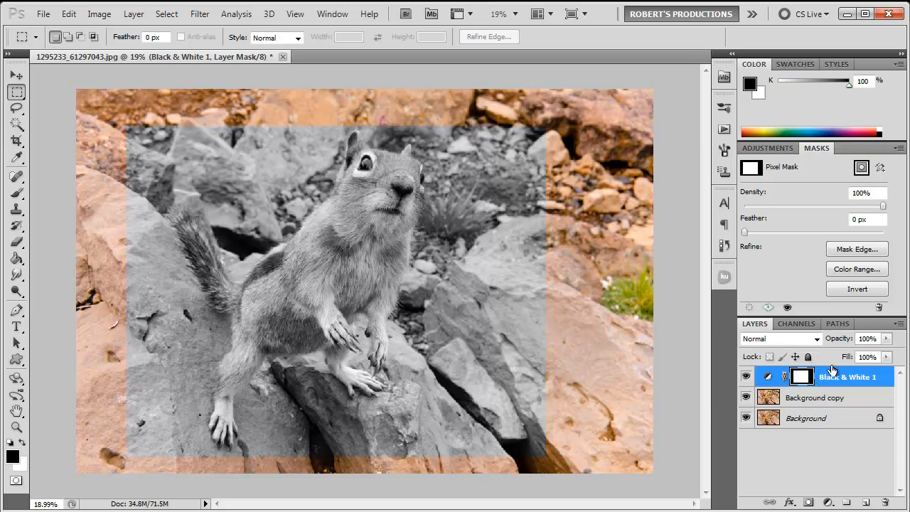
mouse_move(809, 185)
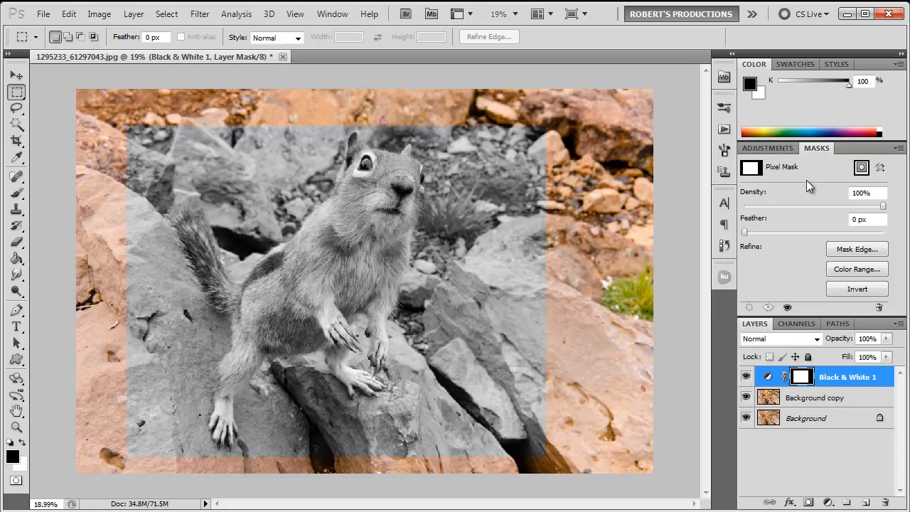
mouse_move(795, 211)
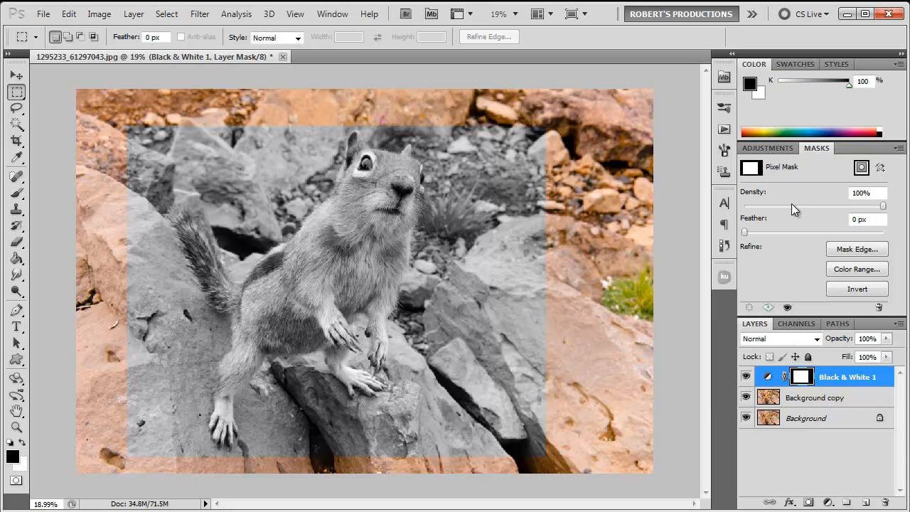
left_click(802, 376)
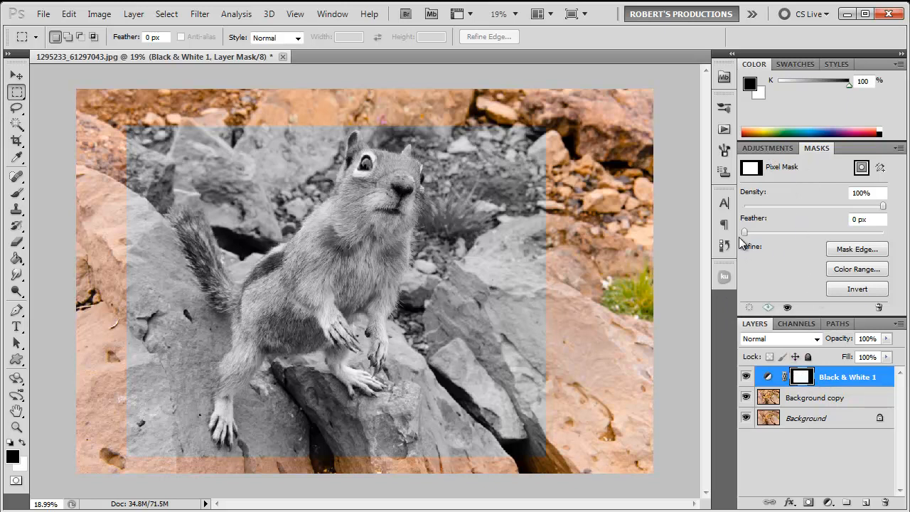
left_click_drag(745, 233, 836, 234)
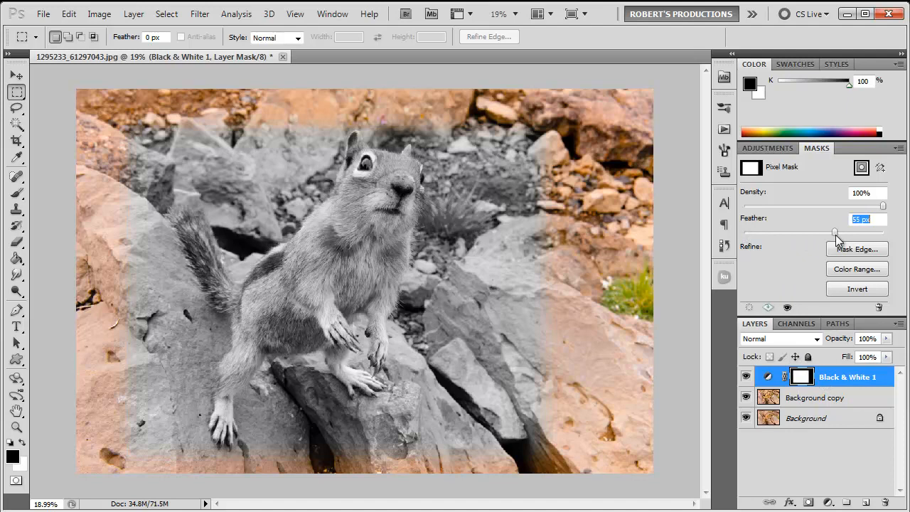
left_click_drag(835, 233, 841, 233)
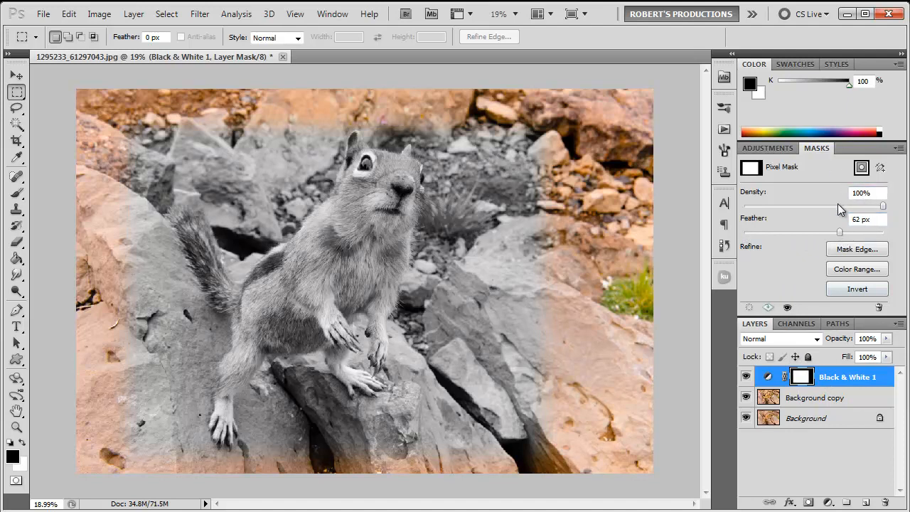
left_click(856, 288)
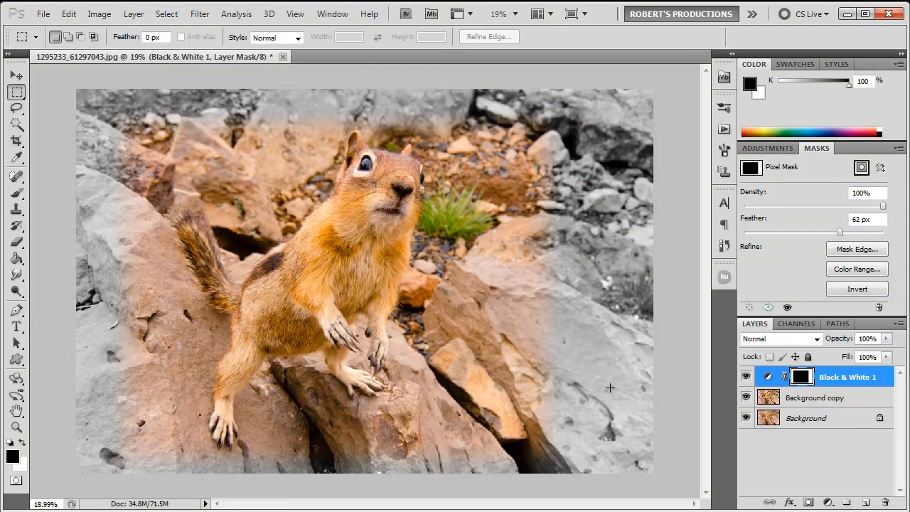
left_click(17, 74)
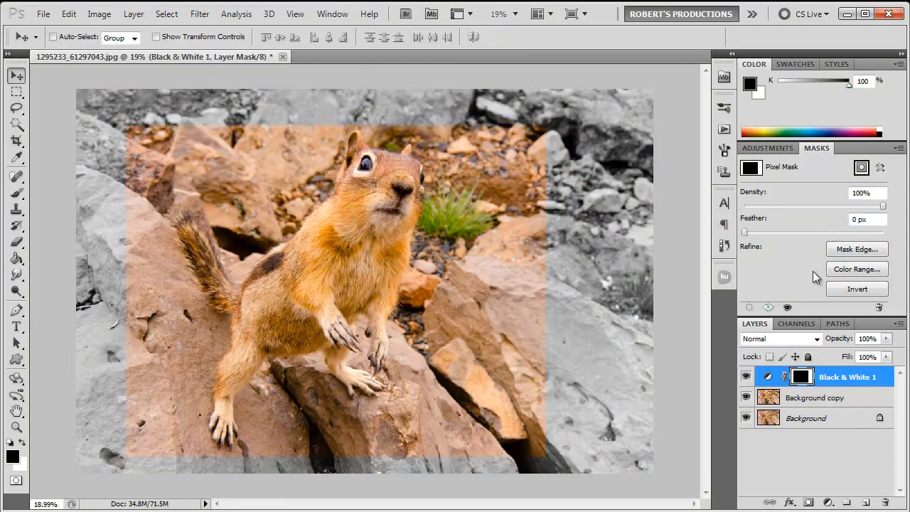
left_click(856, 287)
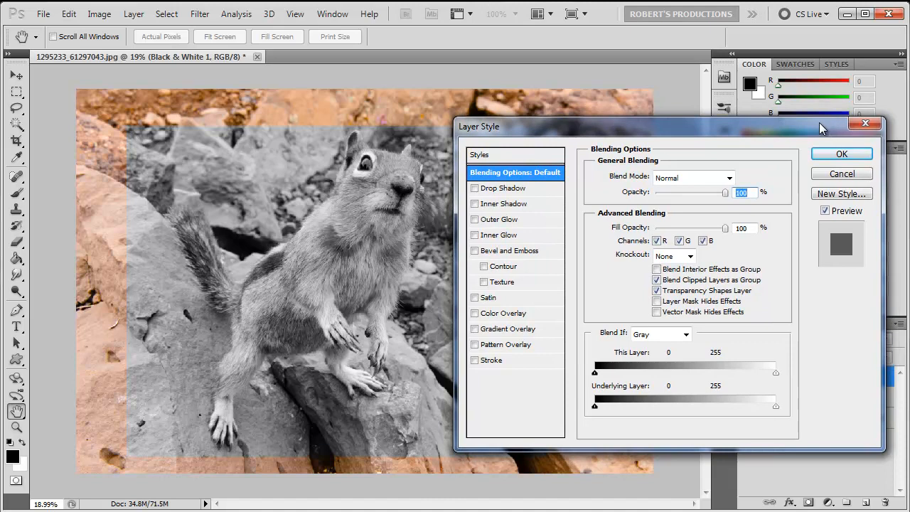
- Add a thick black Stroke and a sized Drop Shadow to the Black & White layer
left_click(491, 360)
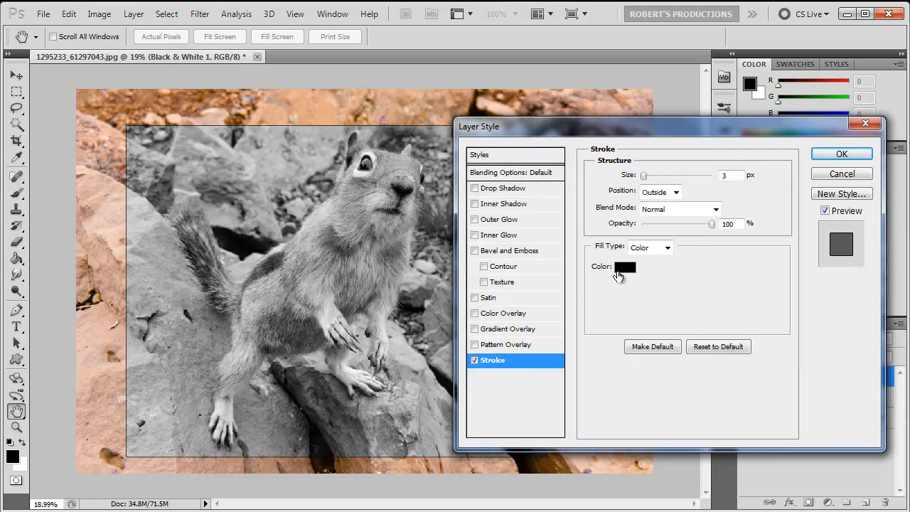
left_click(475, 187)
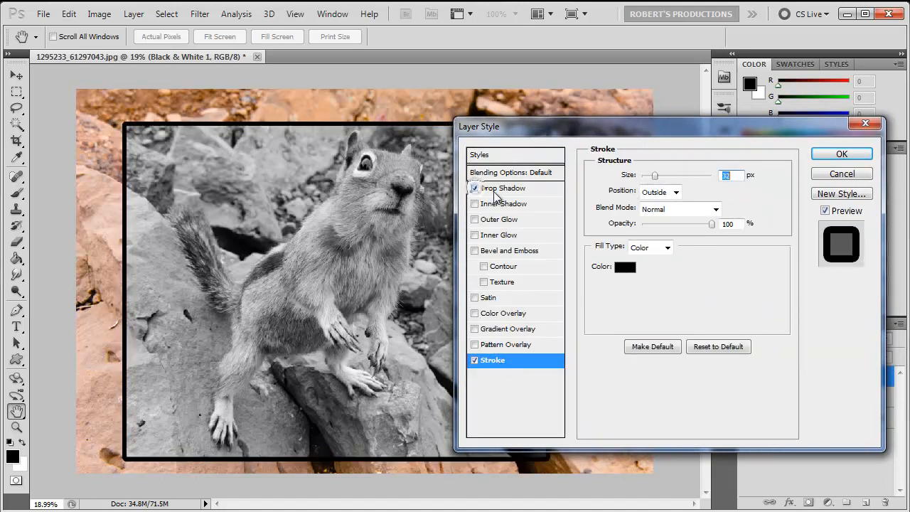
left_click(503, 188)
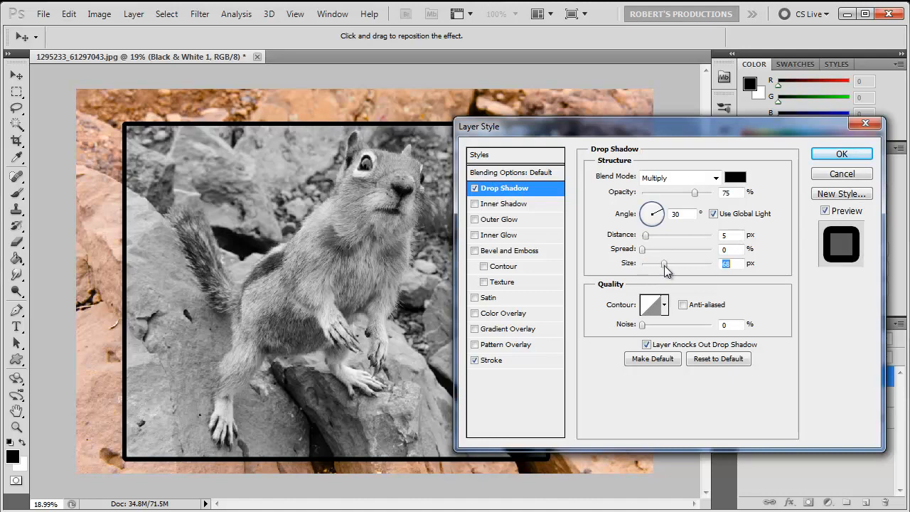
left_click(842, 154)
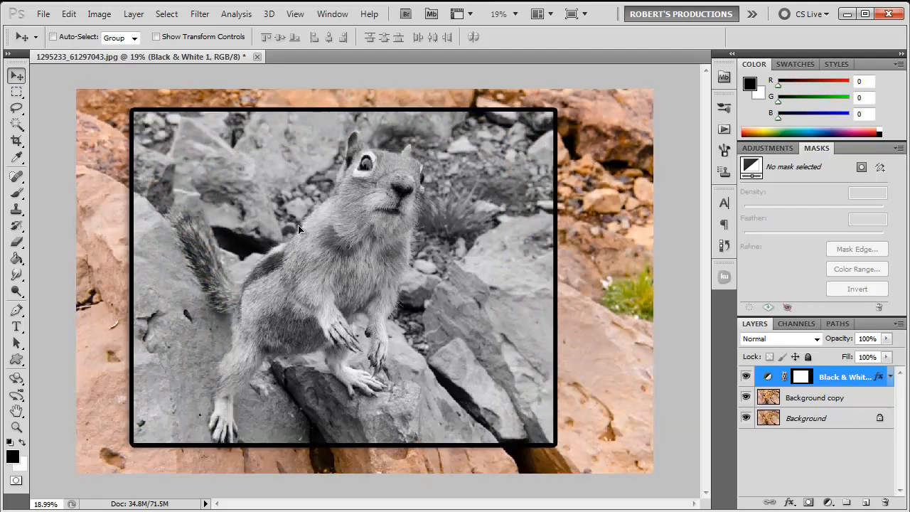
- Drag the frame right and down, then Free Transform it into a narrower portrait
left_click_drag(298, 229, 384, 250)
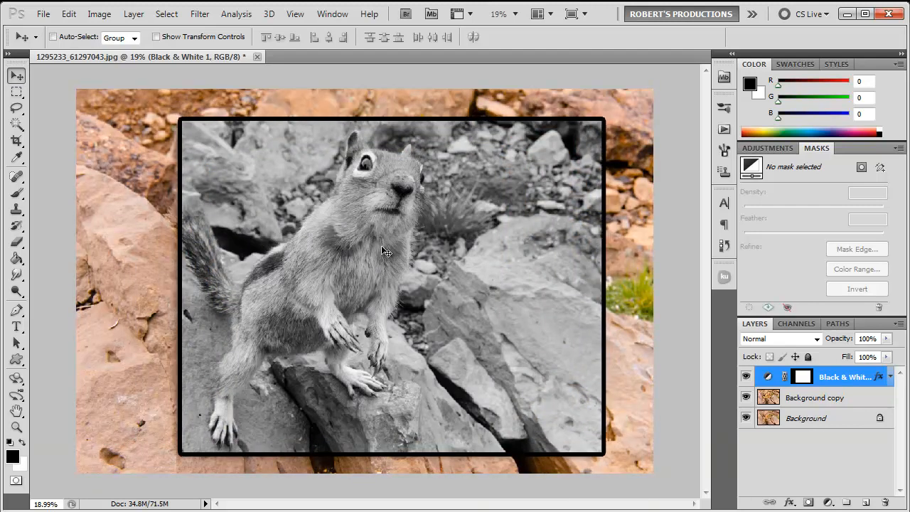
left_click(68, 14)
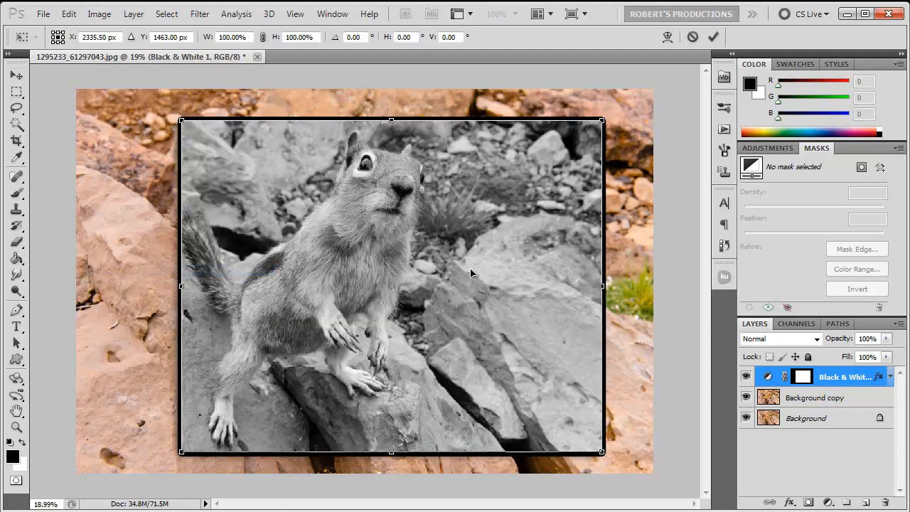
left_click_drag(603, 286, 442, 286)
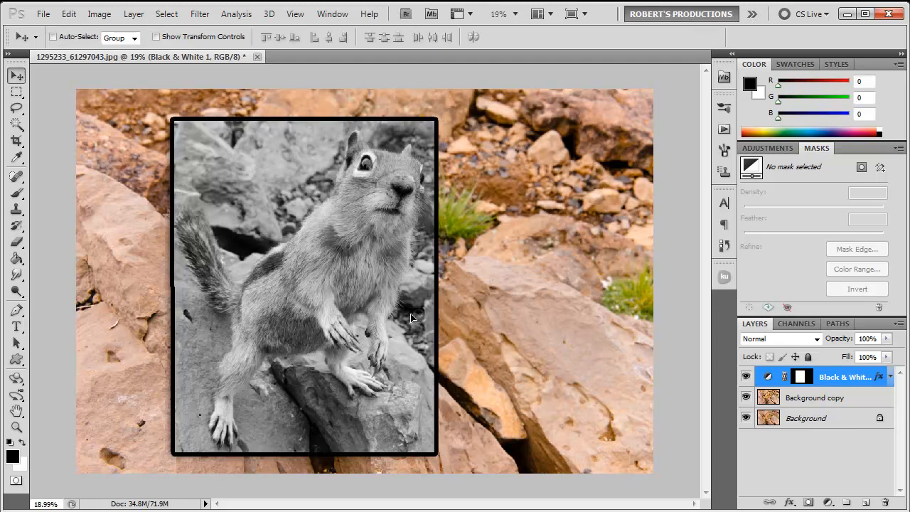
mouse_move(515, 304)
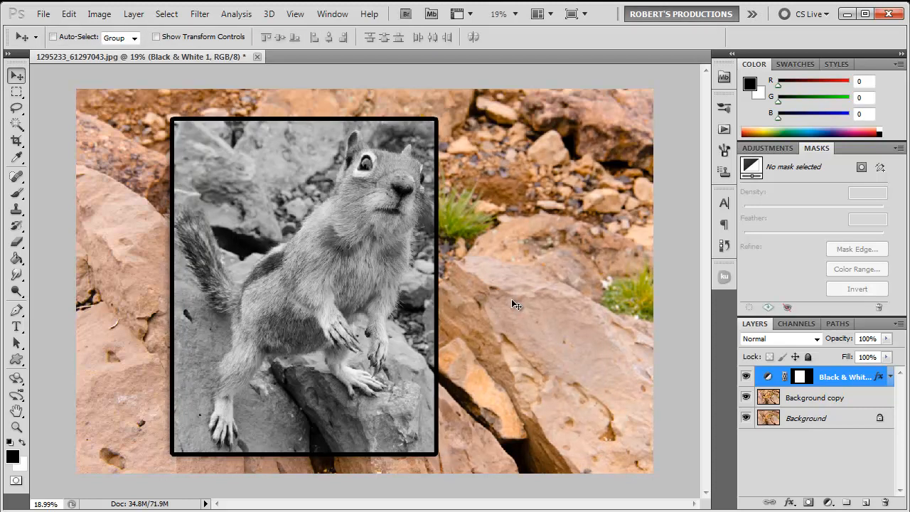